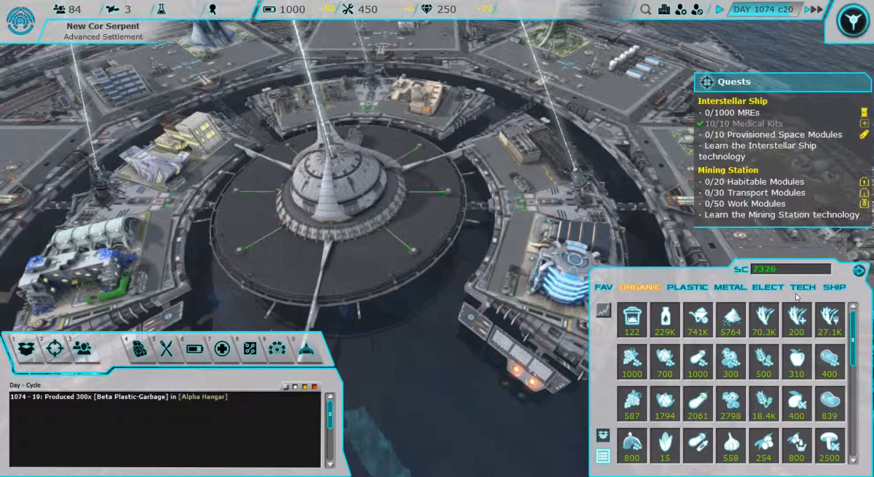
Open the Seaworm Farm's staff chart, showing its fattening and processing posts
{"action": "left_click", "coordinate": [803, 288]}
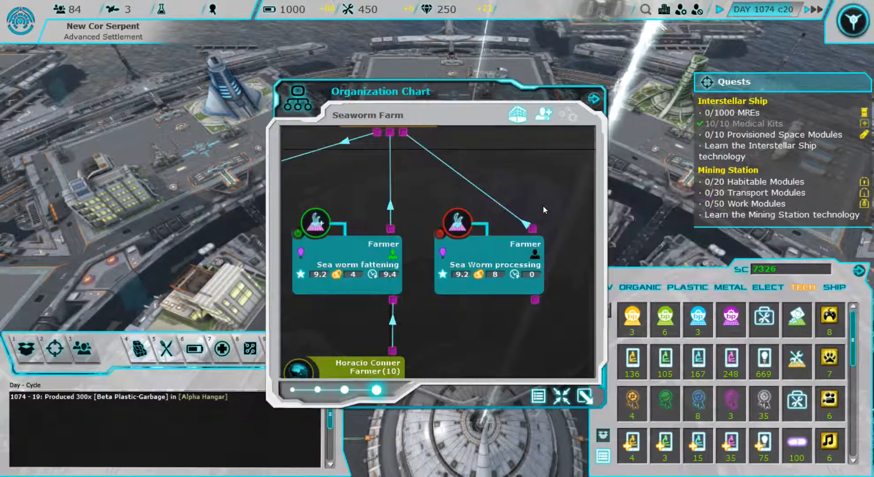
Switch the chart to the Industrial Kitchen and open the Seasoning artisan's available productions
{"action": "left_click", "coordinate": [593, 97]}
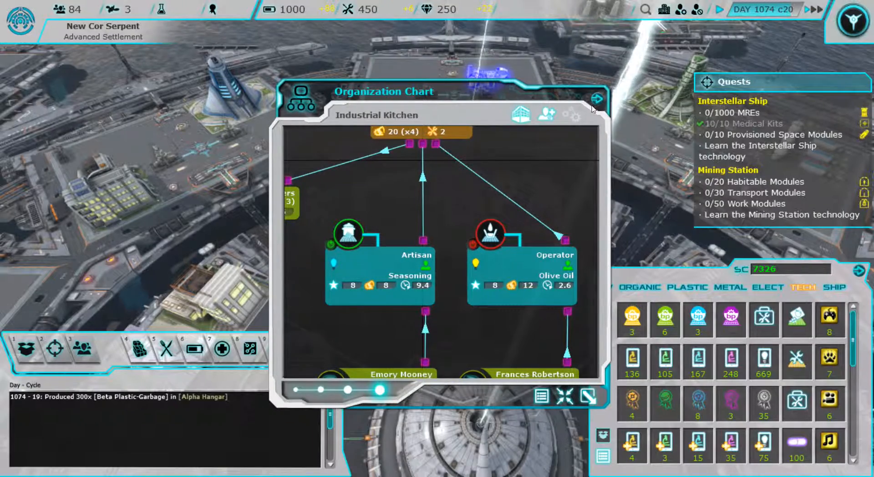
{"action": "left_click", "coordinate": [596, 100]}
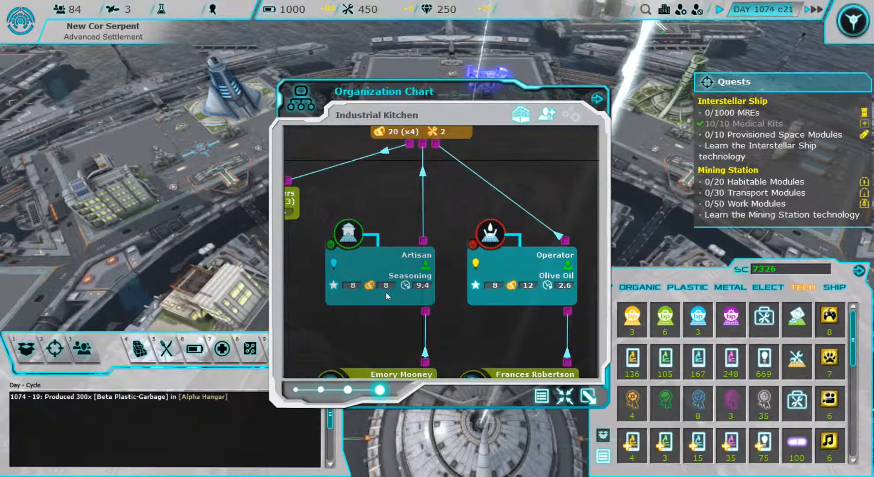
{"action": "left_click", "coordinate": [380, 276]}
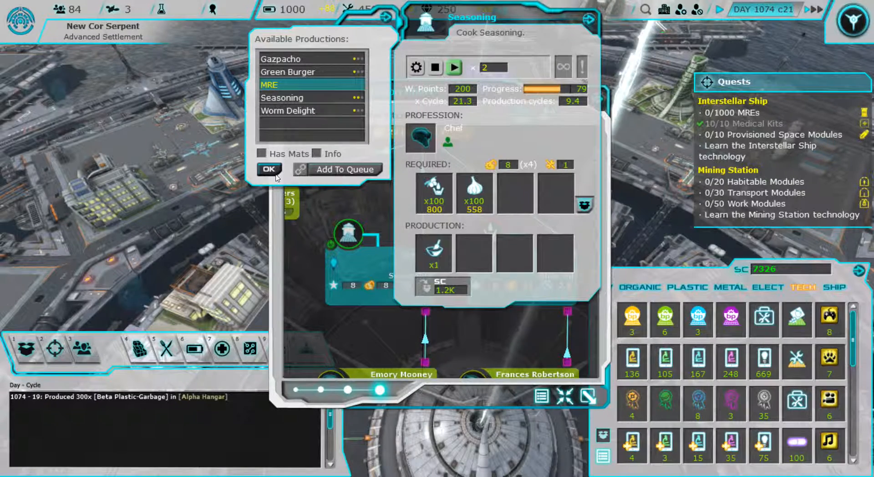
Pick Worm Delight, then close the productions list and the kitchen's production windows
{"action": "left_click", "coordinate": [304, 111]}
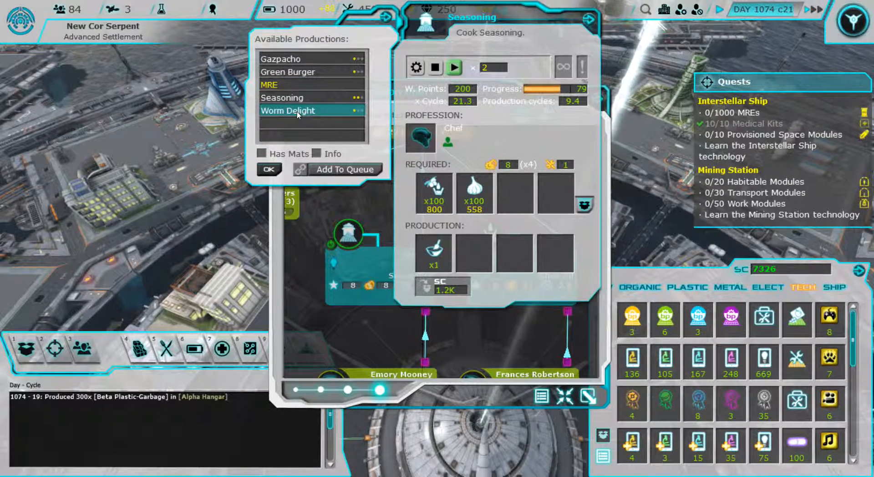
{"action": "left_click", "coordinate": [282, 97]}
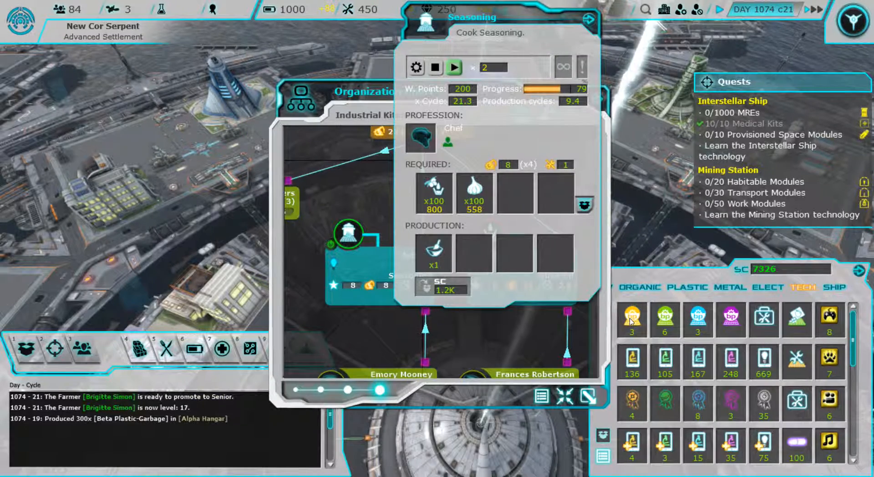
{"action": "left_click", "coordinate": [416, 67]}
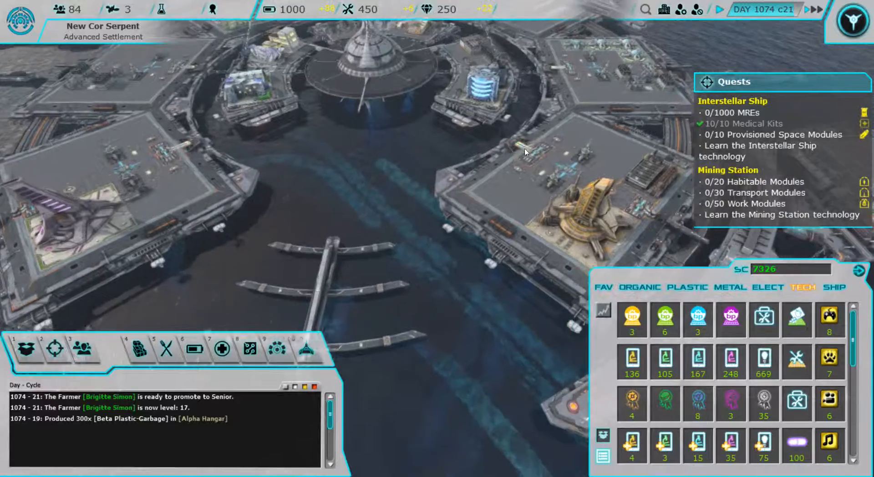
Show PLASTIC stock and open the Vital Reserve relationship panel's White Influence prompt
{"action": "left_click", "coordinate": [687, 287]}
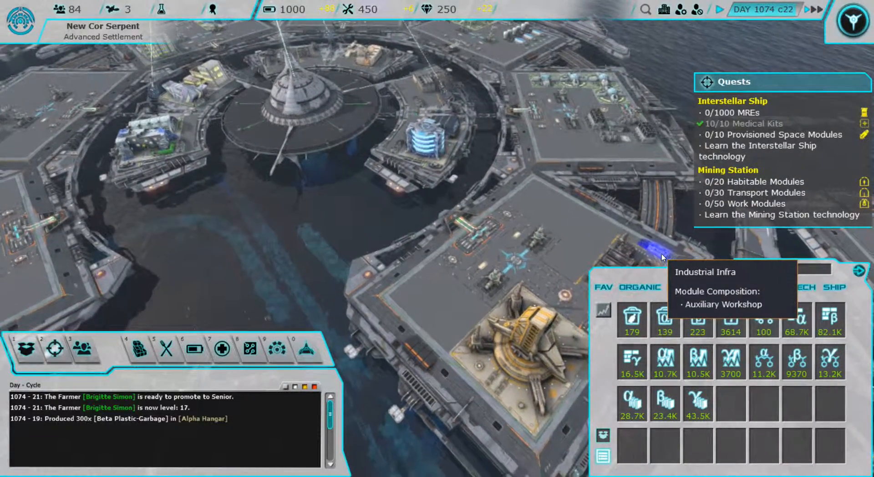
{"action": "left_click", "coordinate": [687, 287]}
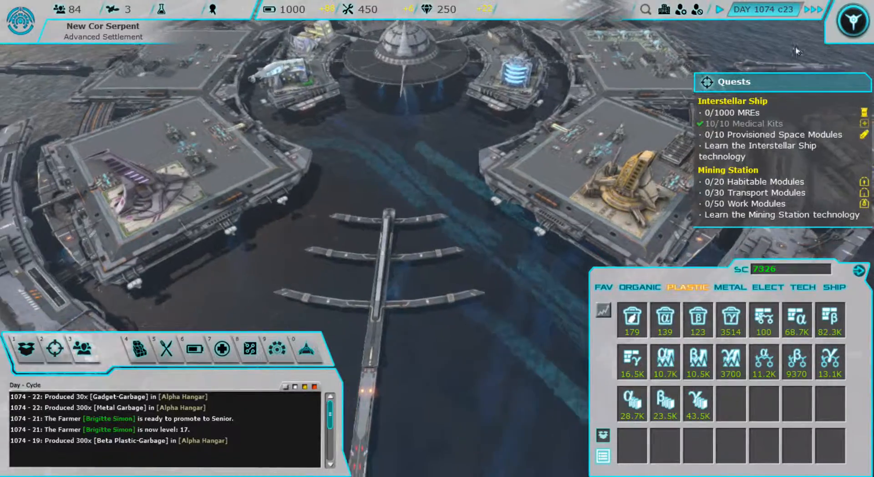
{"action": "left_click", "coordinate": [721, 10]}
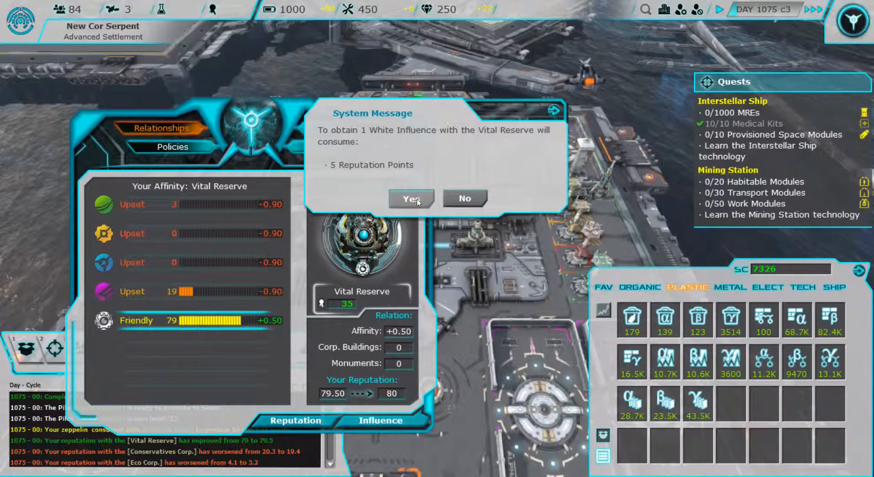
Confirm spending 5 reputation on White Influence and close the Relationships window
{"action": "left_click", "coordinate": [410, 199]}
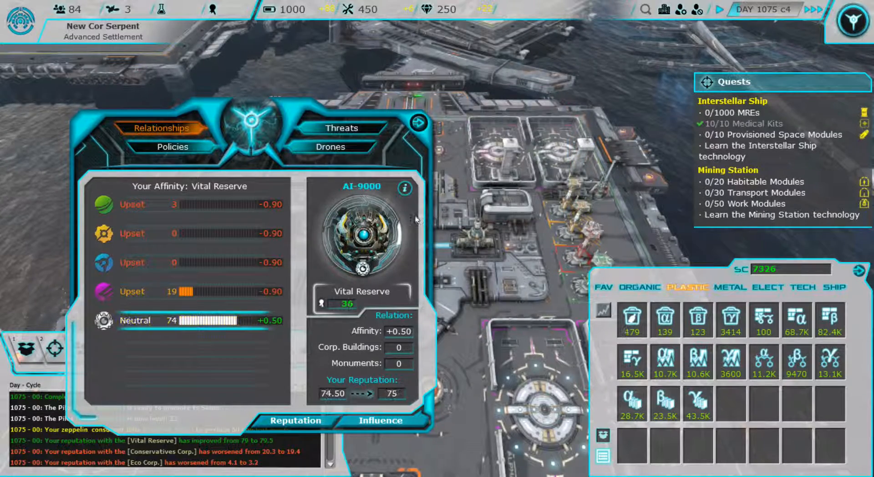
{"action": "left_click", "coordinate": [404, 188]}
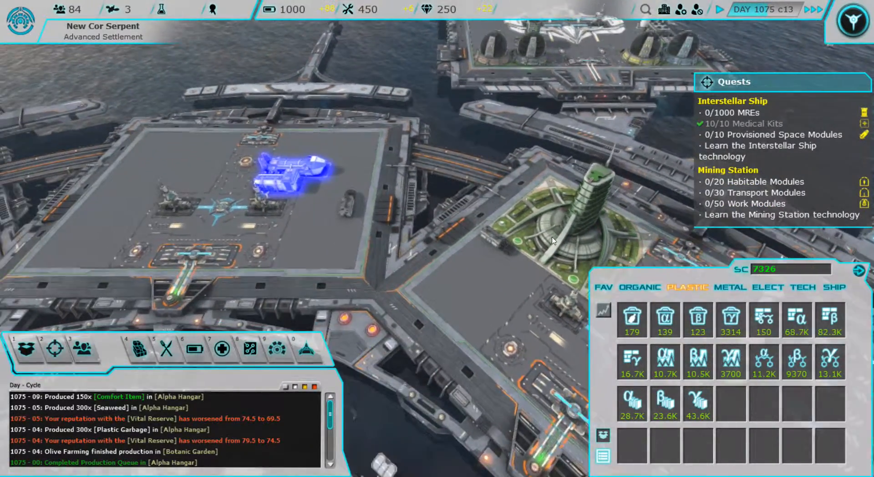
Open the kitchen artisan's productions and view the MRE and Worm Delight recipes
{"action": "left_click", "coordinate": [640, 289]}
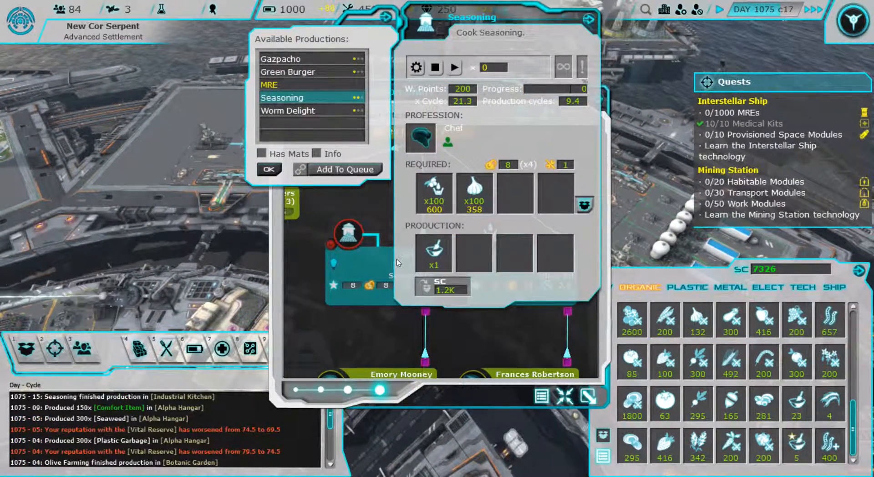
{"action": "left_click", "coordinate": [269, 85]}
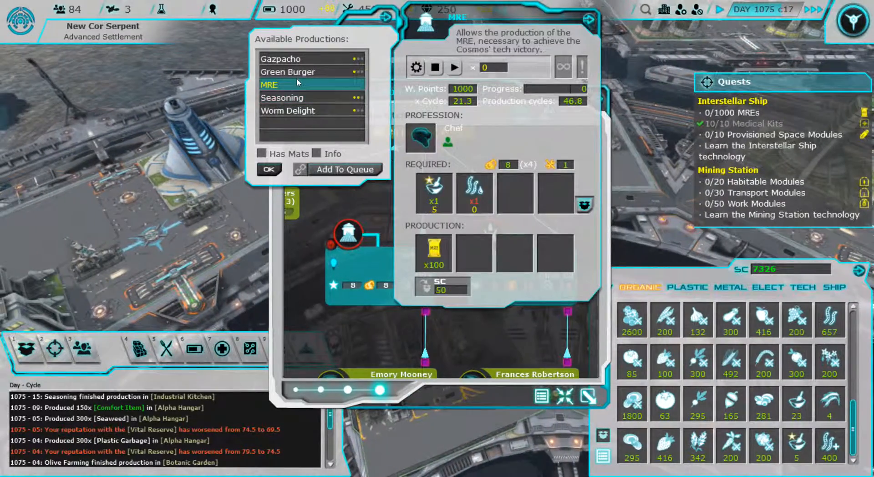
{"action": "mouse_move", "coordinate": [474, 192]}
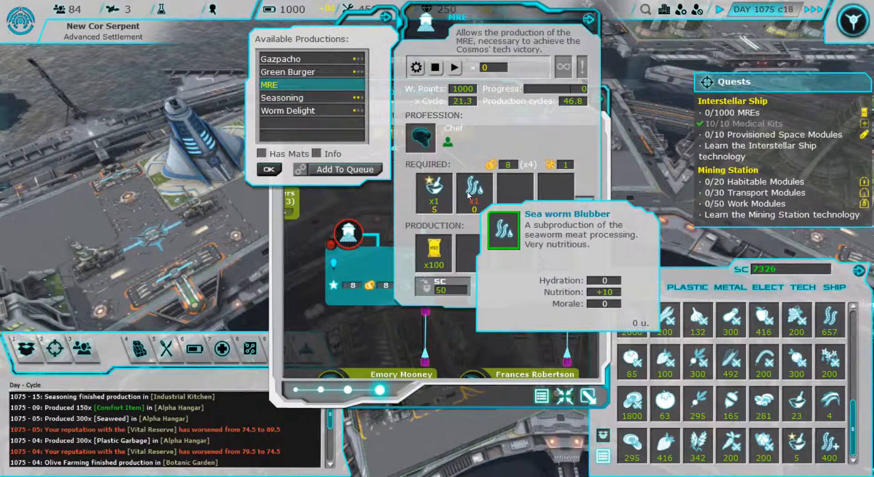
{"action": "left_click", "coordinate": [288, 110]}
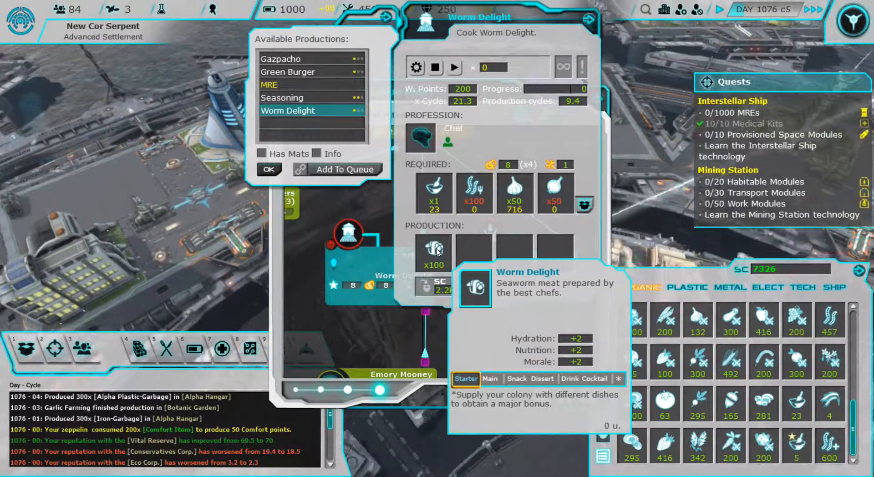
{"action": "mouse_move", "coordinate": [475, 189]}
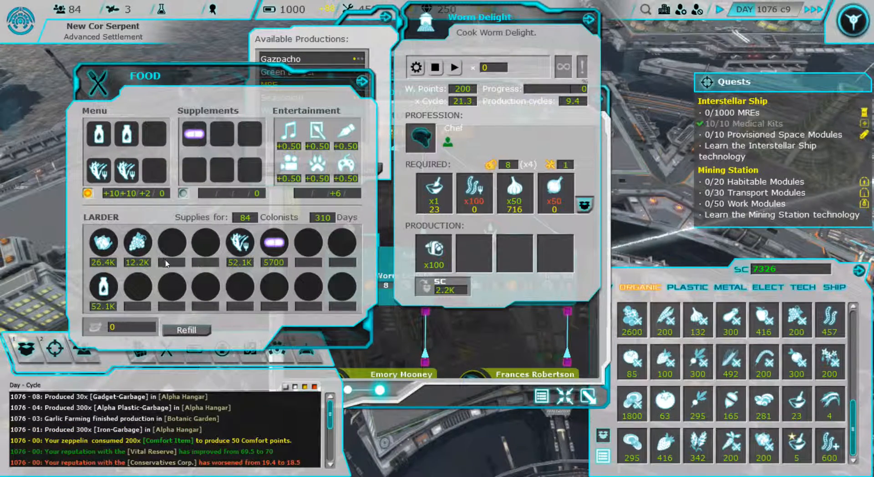
{"action": "mouse_move", "coordinate": [137, 243]}
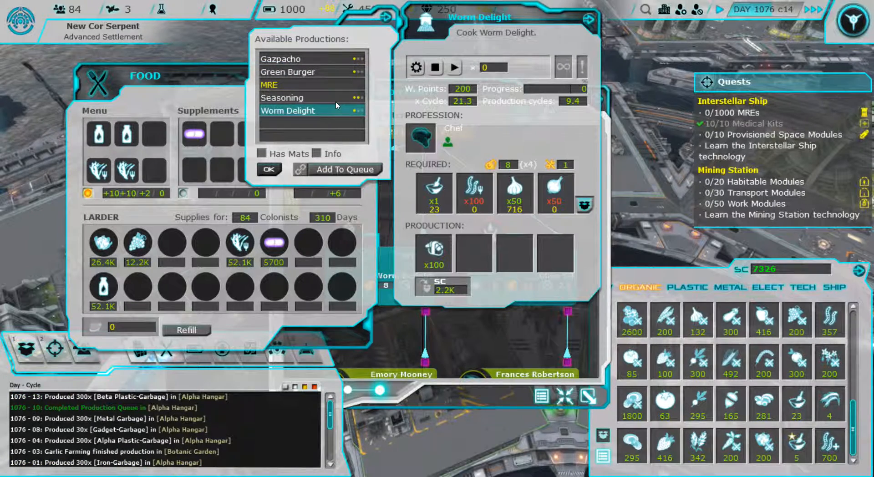
View the Seasoning and Green Burger recipes, then the operator's oils and juices list
{"action": "left_click", "coordinate": [290, 98]}
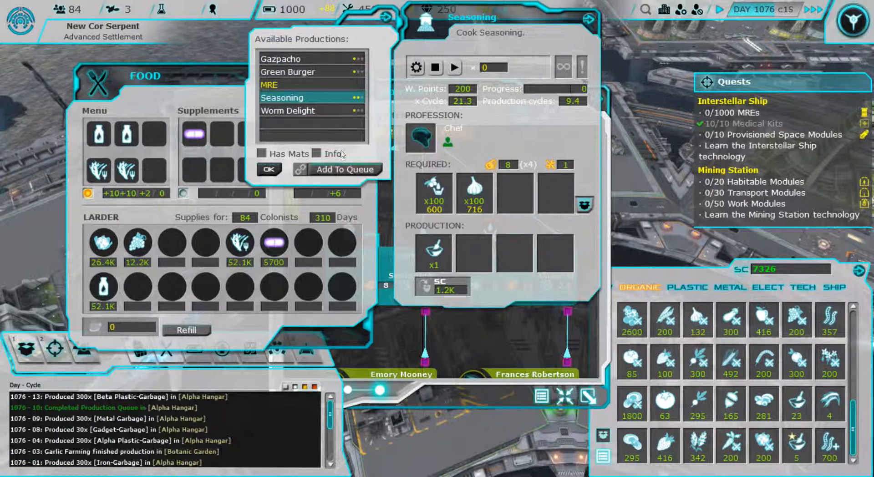
{"action": "left_click", "coordinate": [289, 72]}
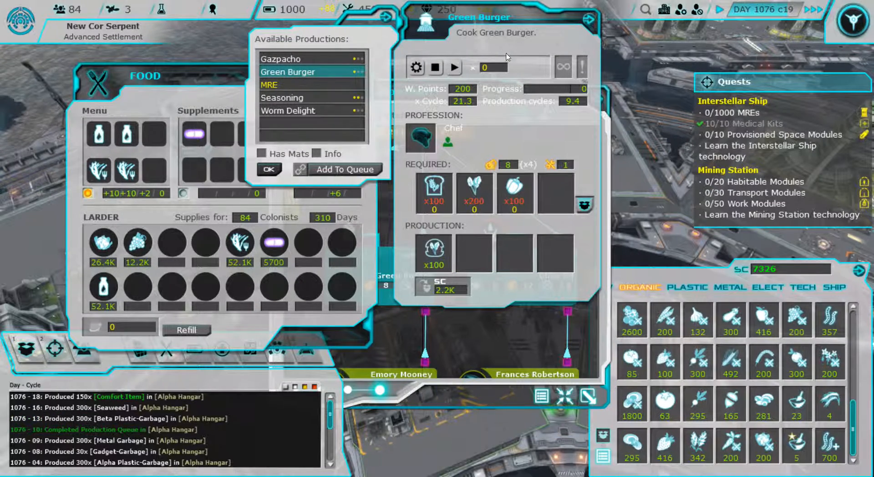
{"action": "left_click", "coordinate": [281, 59]}
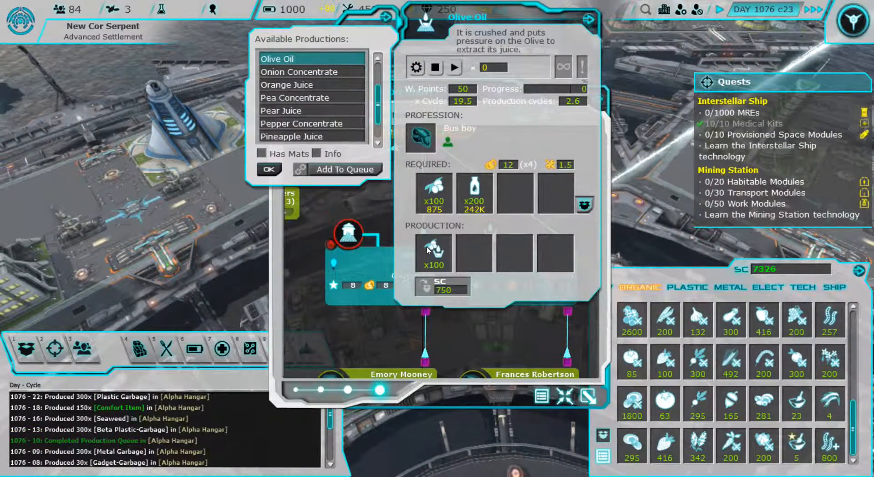
Preview Pear Juice, then select Olive Oil and start its production
{"action": "left_click", "coordinate": [282, 110]}
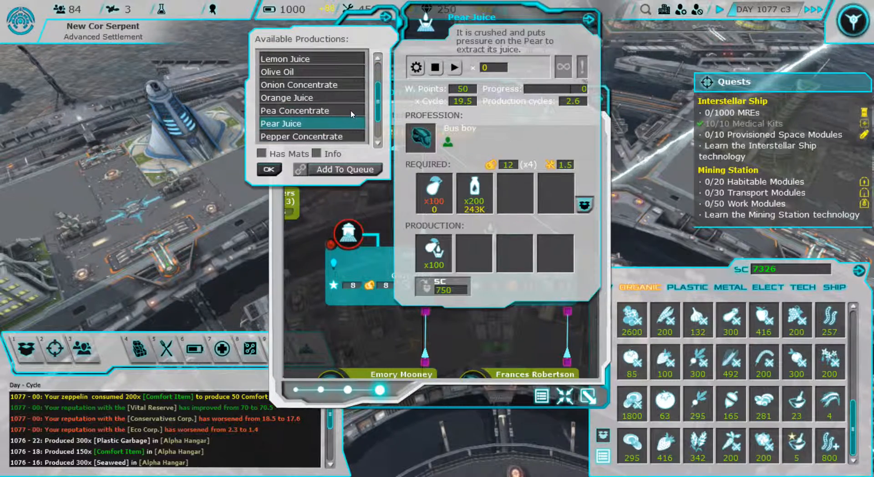
{"action": "left_click", "coordinate": [277, 72]}
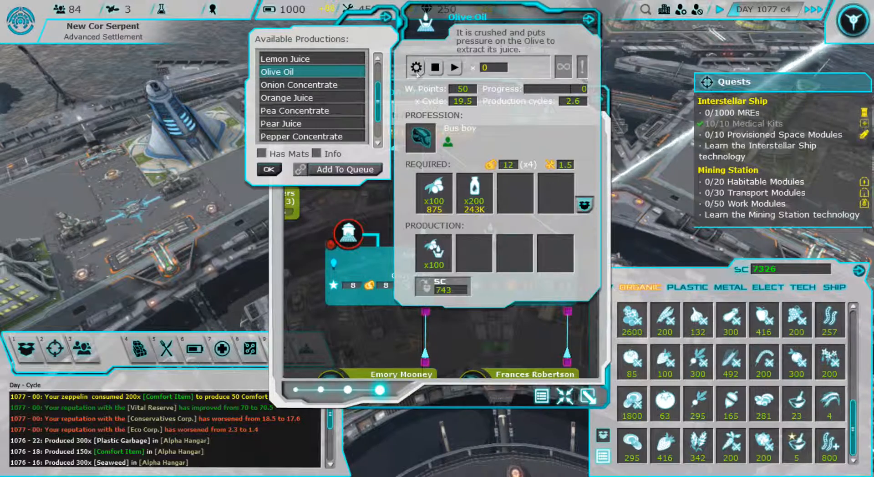
{"action": "left_click", "coordinate": [454, 67]}
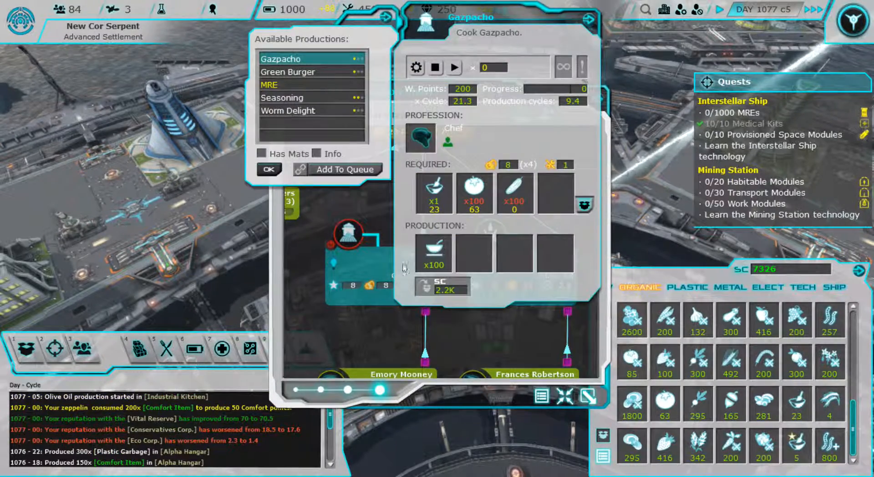
Select Seasoning, set it to run two cycles, and start cooking
{"action": "left_click", "coordinate": [283, 97]}
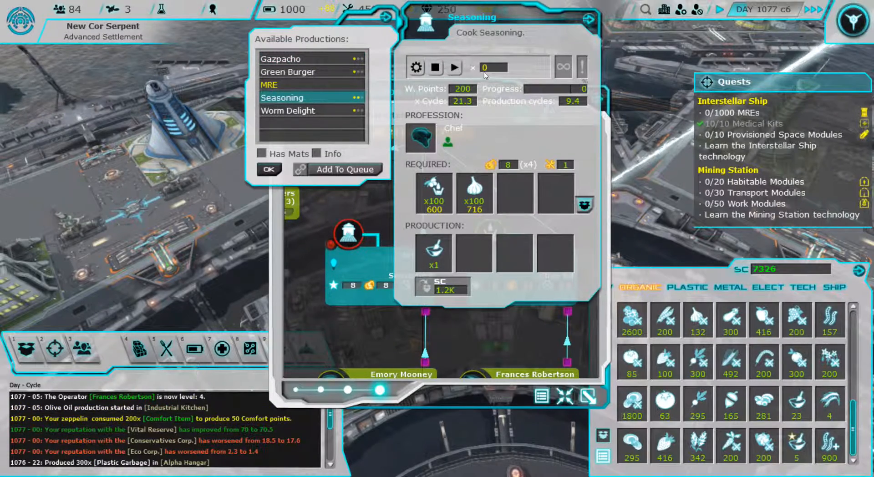
{"action": "left_click", "coordinate": [454, 67]}
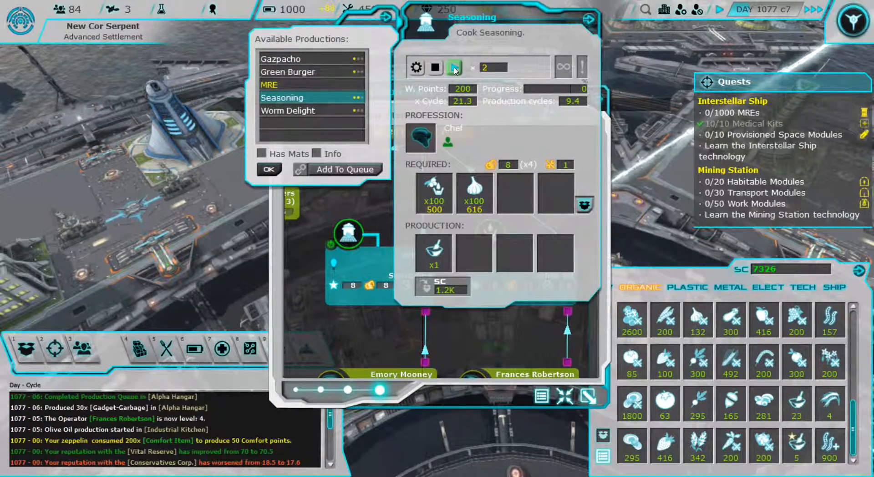
{"action": "left_click", "coordinate": [454, 67]}
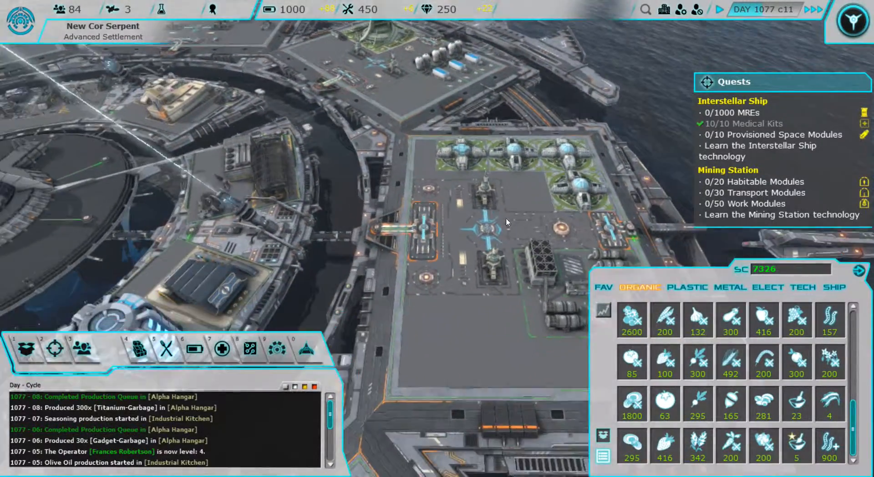
{"action": "left_click", "coordinate": [687, 287]}
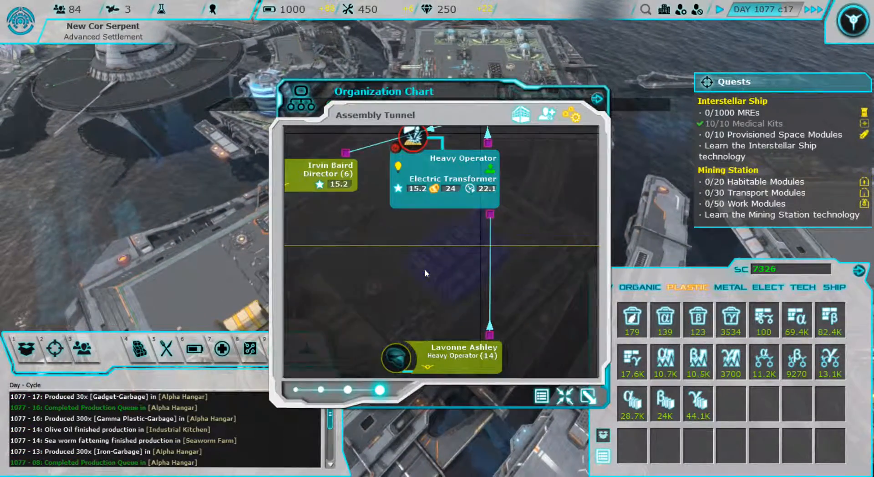
{"action": "left_click", "coordinate": [444, 179]}
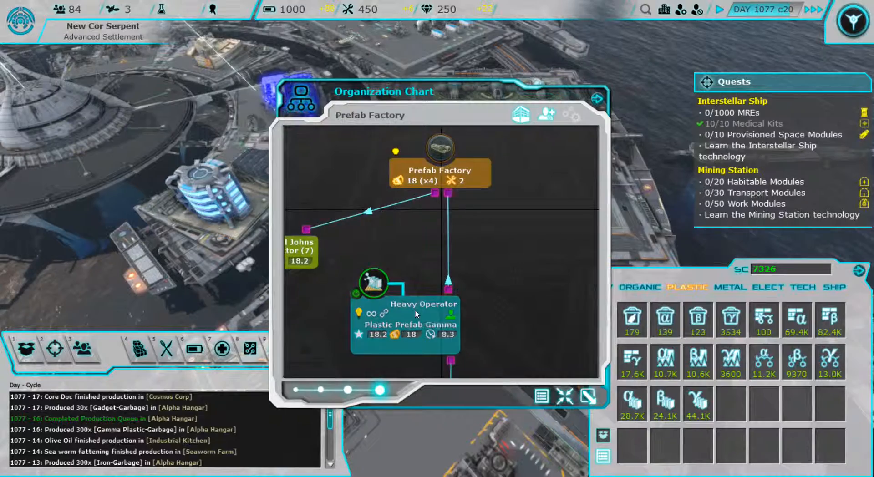
{"action": "left_click", "coordinate": [372, 283]}
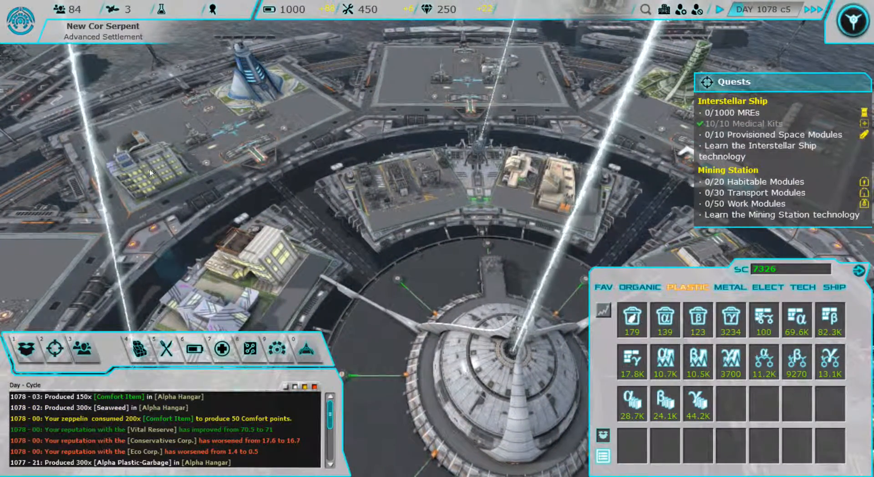
Queue Extract Olive Seed and Extract Garlic Seed at the extractor, then check the queue
{"action": "left_click", "coordinate": [151, 173]}
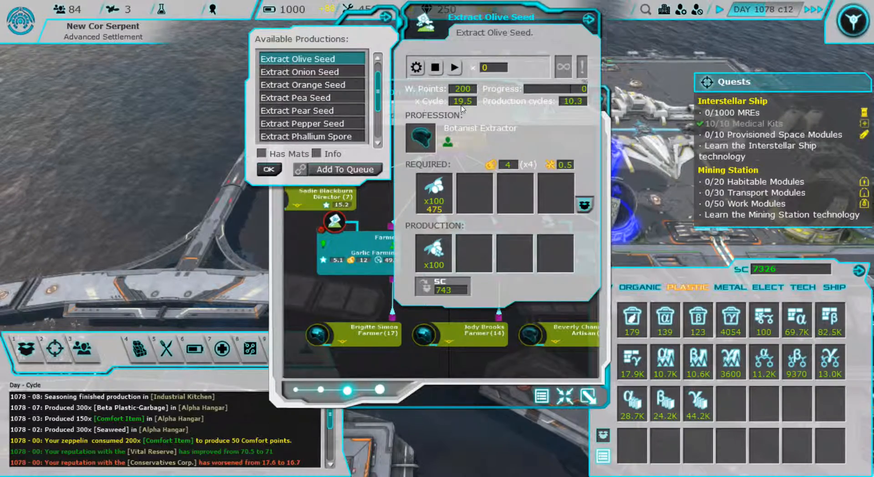
{"action": "left_click", "coordinate": [346, 169]}
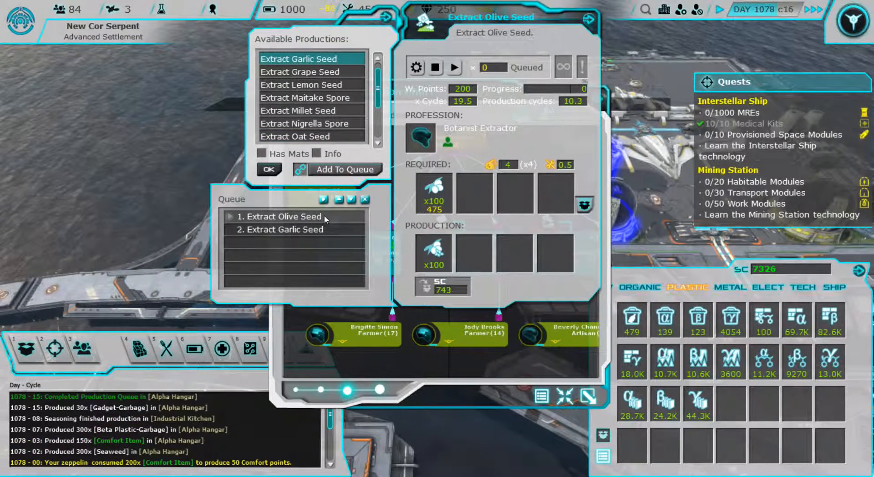
{"action": "left_click", "coordinate": [285, 229]}
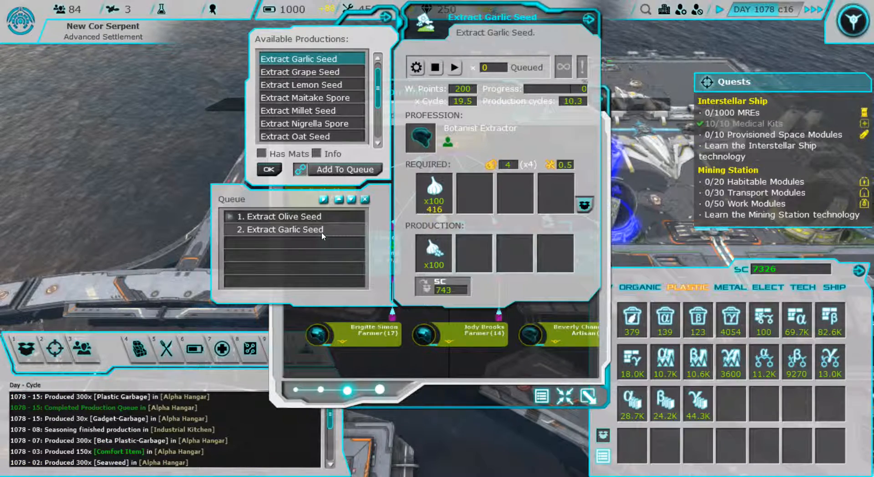
{"action": "left_click", "coordinate": [454, 67]}
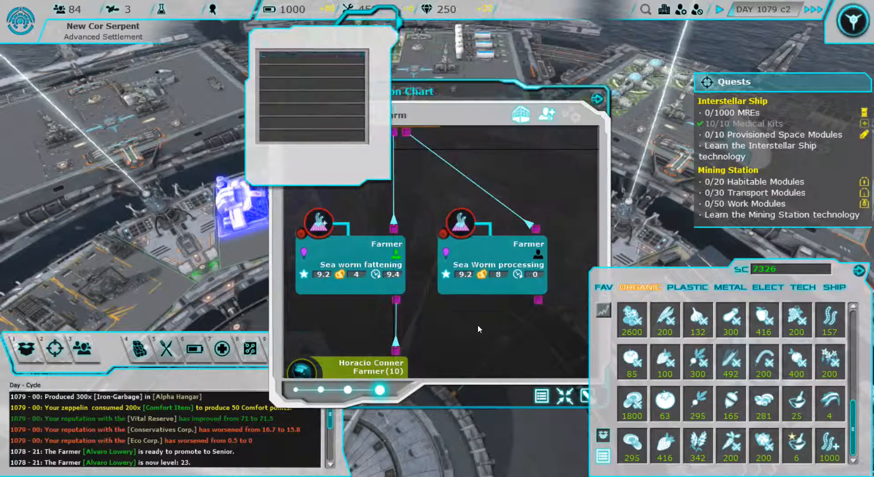
Dismiss the Seaworm Farm Organization Chart and its empty production list to reveal the colony map
{"action": "left_click_drag", "start_coordinate": [395, 300], "coordinate": [540, 304]}
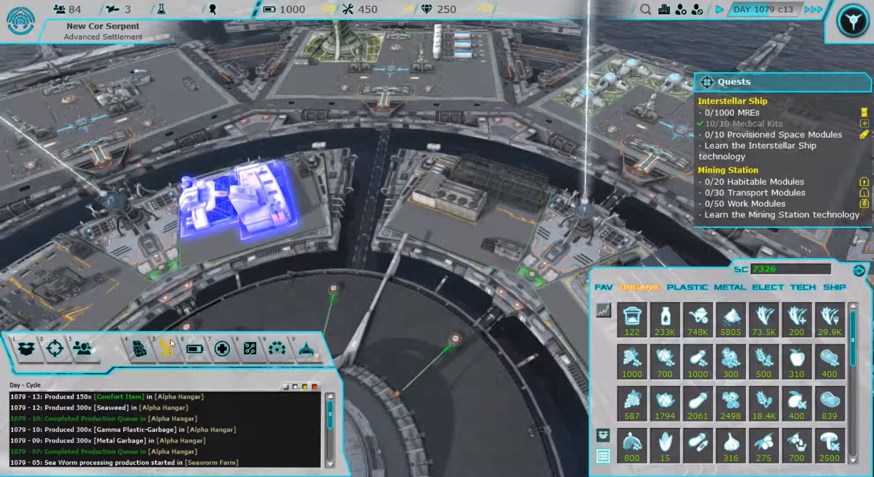
Inspect the food Menu and Larder (307 days of supplies), then close the food panel
{"action": "left_click", "coordinate": [165, 350]}
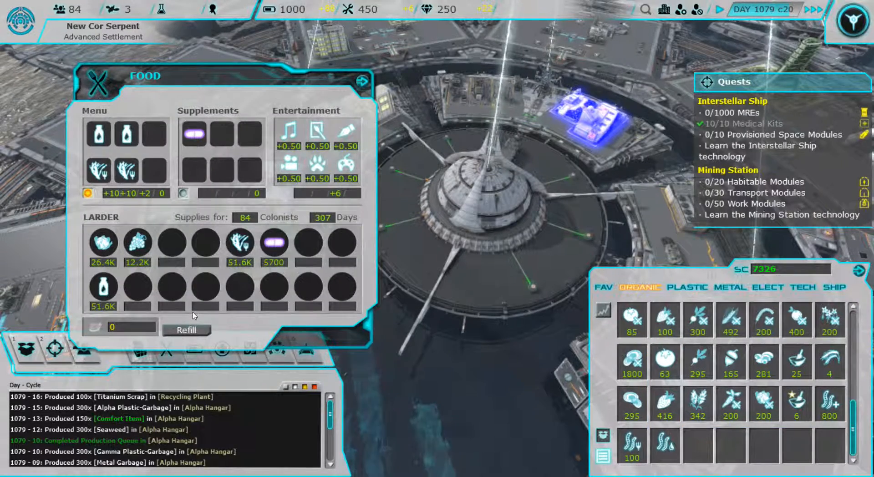
{"action": "mouse_move", "coordinate": [130, 177]}
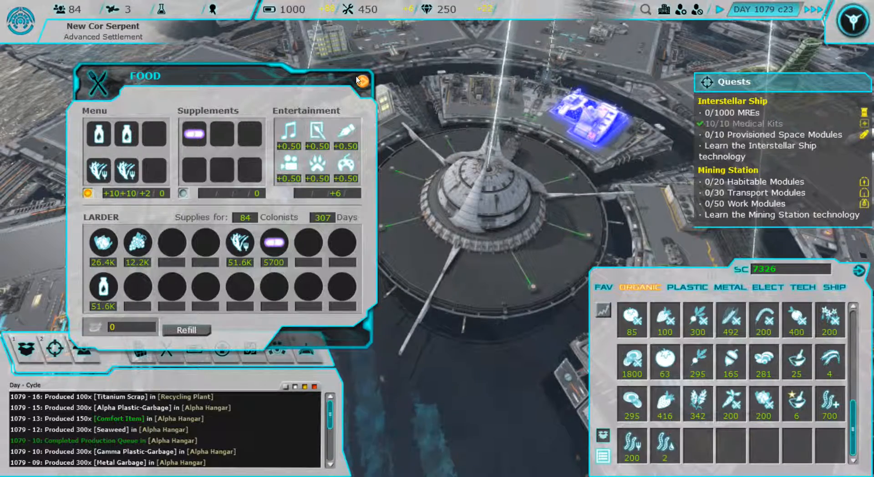
{"action": "left_click", "coordinate": [368, 82]}
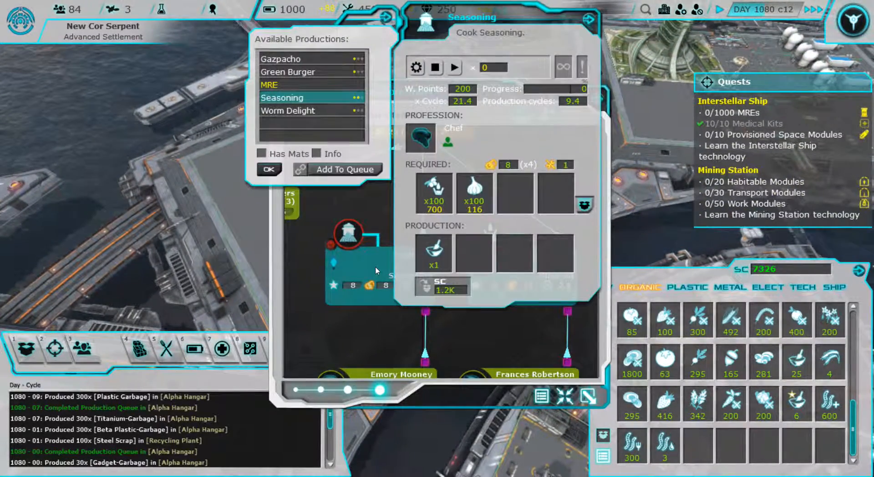
View the MRE recipe's ingredients and bring up the Botanic Garden staff chart
{"action": "left_click", "coordinate": [270, 84]}
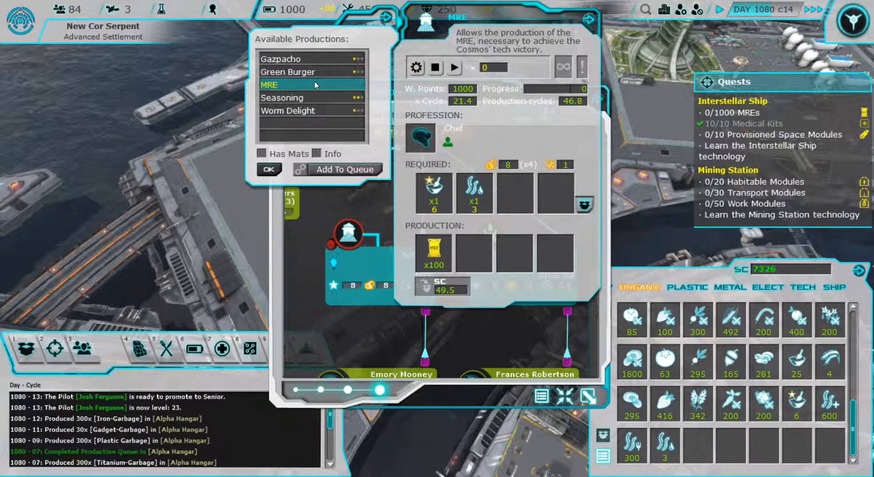
{"action": "left_click", "coordinate": [283, 97]}
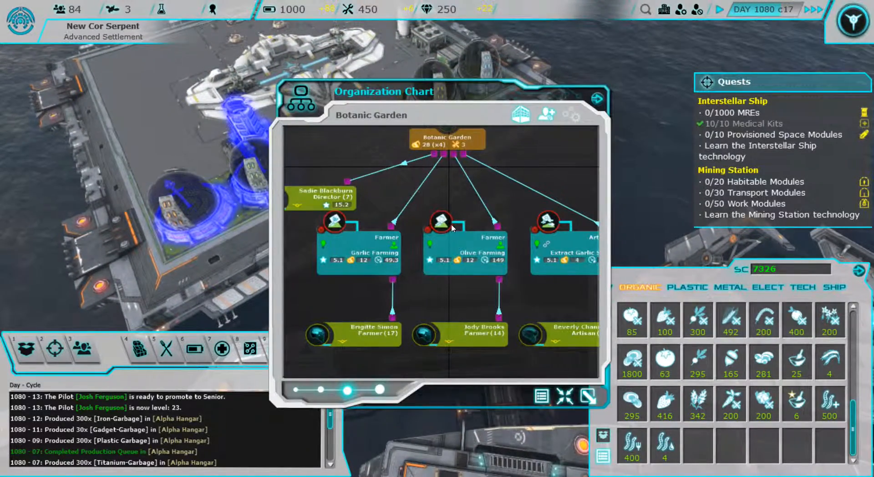
Close the Botanic Garden chart and list plastic materials in the stockpile panel
{"action": "left_click", "coordinate": [440, 223]}
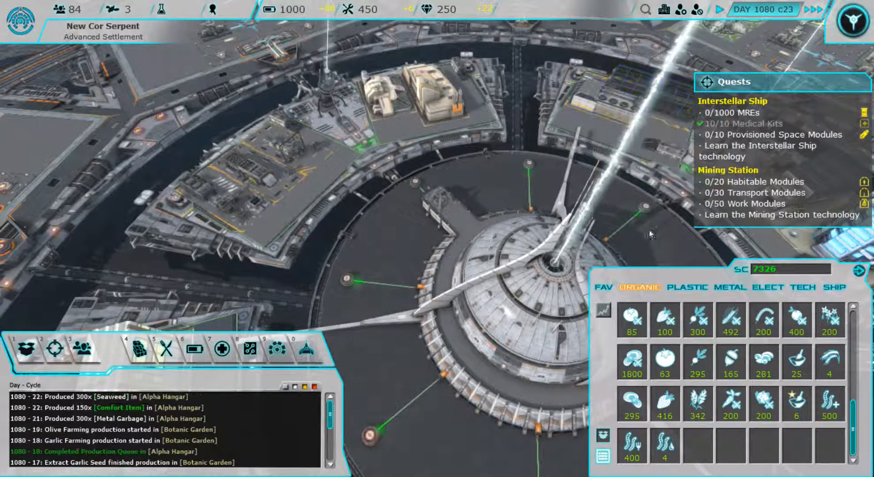
{"action": "left_click", "coordinate": [730, 287]}
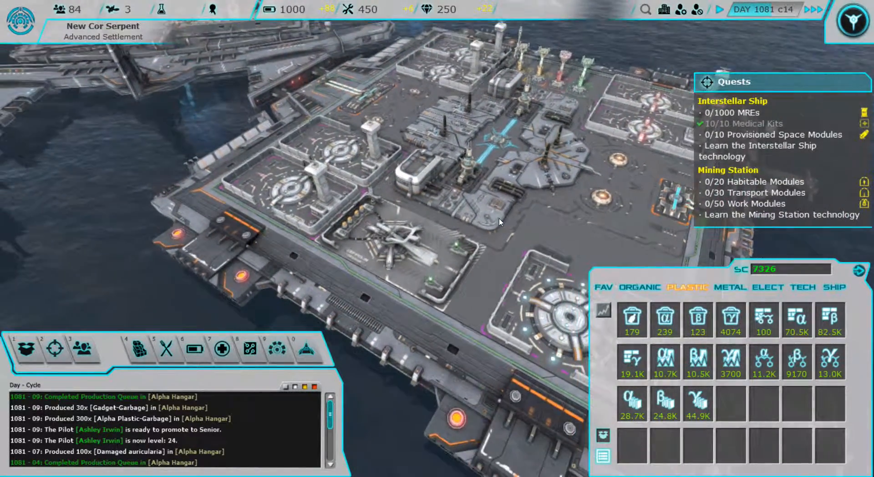
{"action": "key", "text": "Escape"}
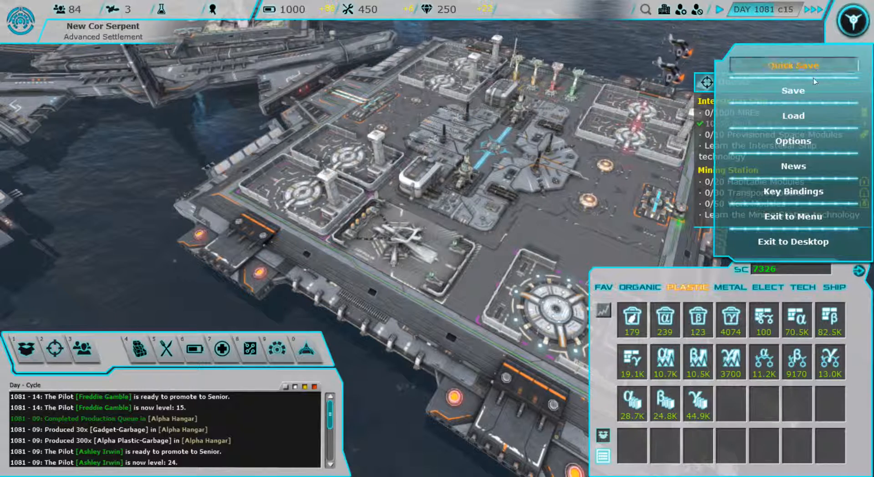
{"action": "left_click", "coordinate": [792, 166]}
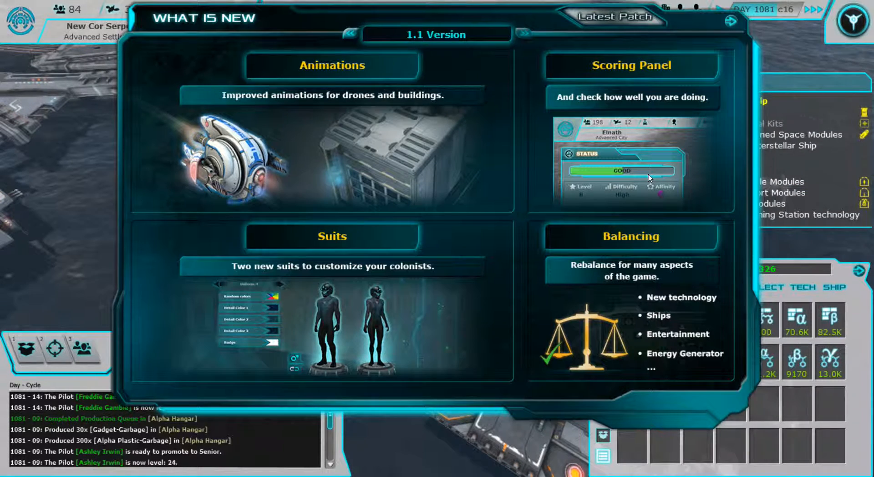
{"action": "mouse_move", "coordinate": [521, 33]}
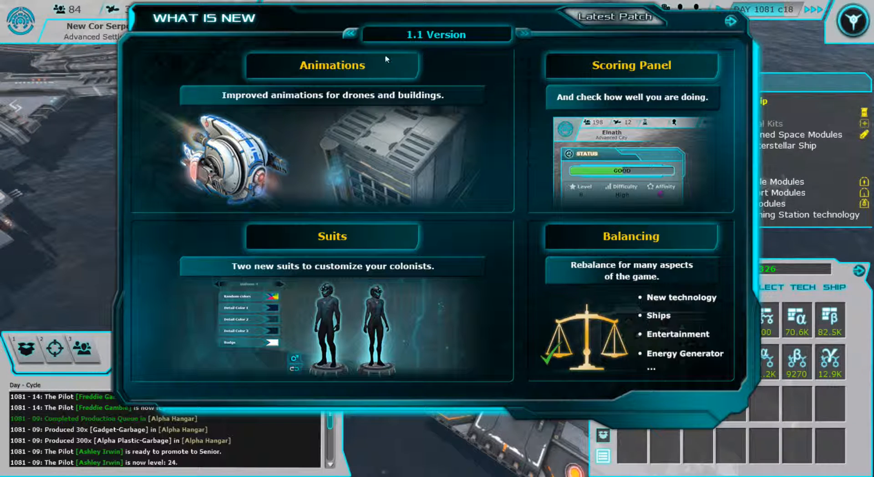
{"action": "left_click", "coordinate": [350, 35]}
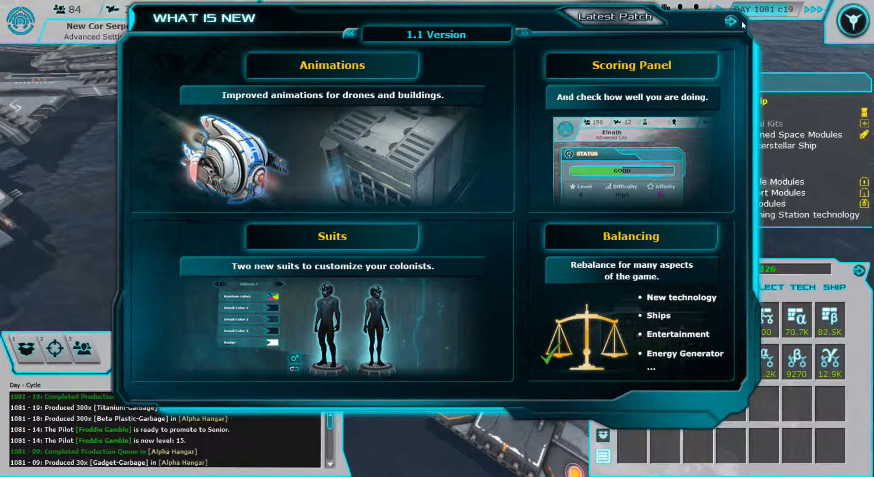
{"action": "left_click", "coordinate": [731, 21]}
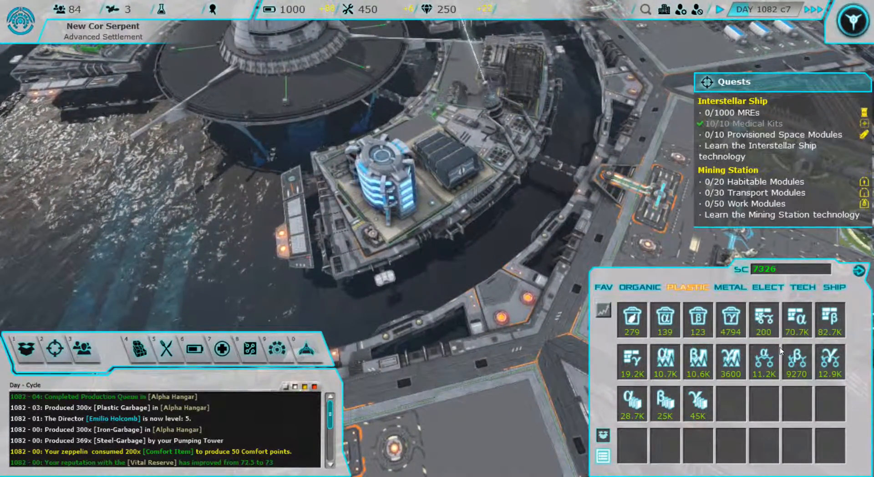
{"action": "mouse_move", "coordinate": [631, 404]}
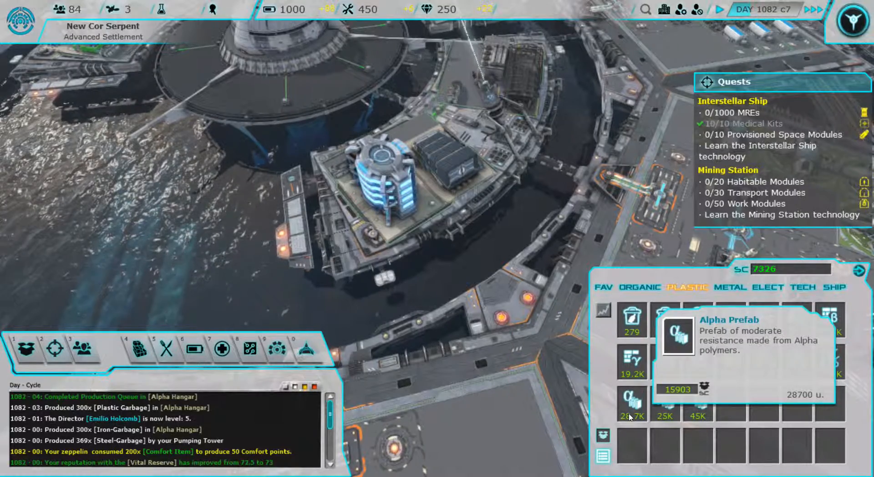
Switch the stockpile list to metal, then to organic goods
{"action": "left_click", "coordinate": [730, 287]}
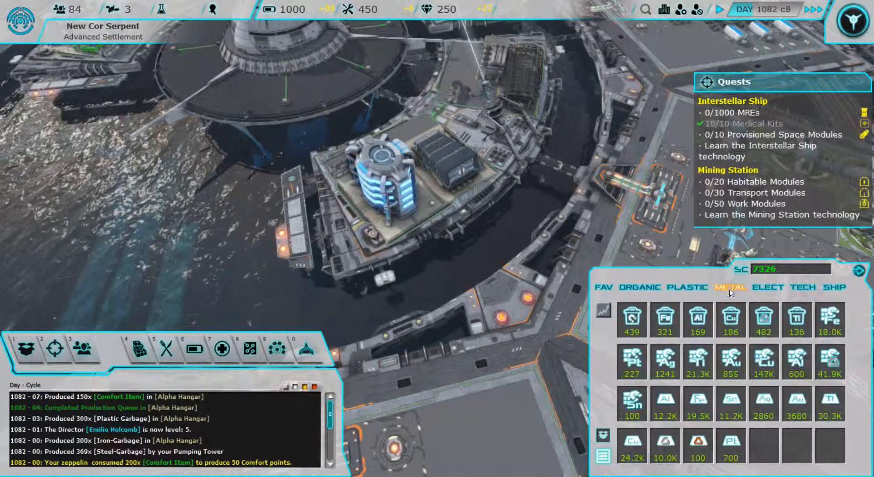
{"action": "left_click", "coordinate": [639, 288]}
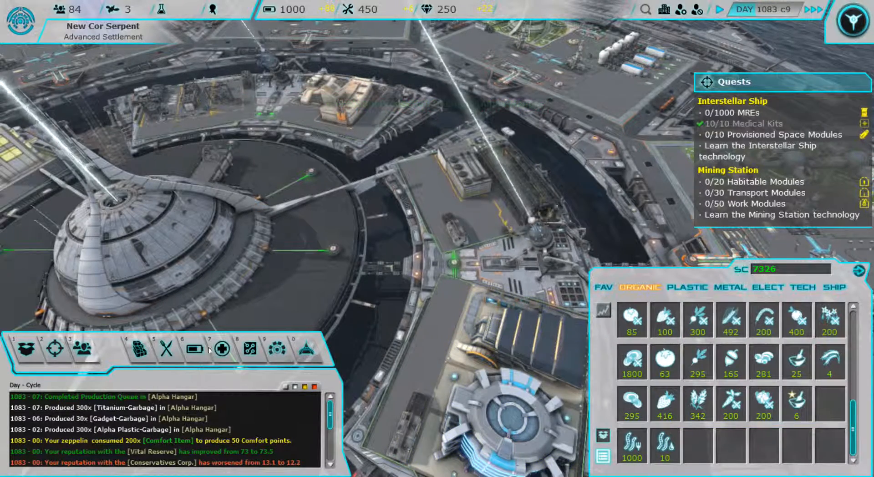
Put seaworms on the food menu and bring up the kitchen's Seasoning recipe
{"action": "left_click", "coordinate": [166, 352]}
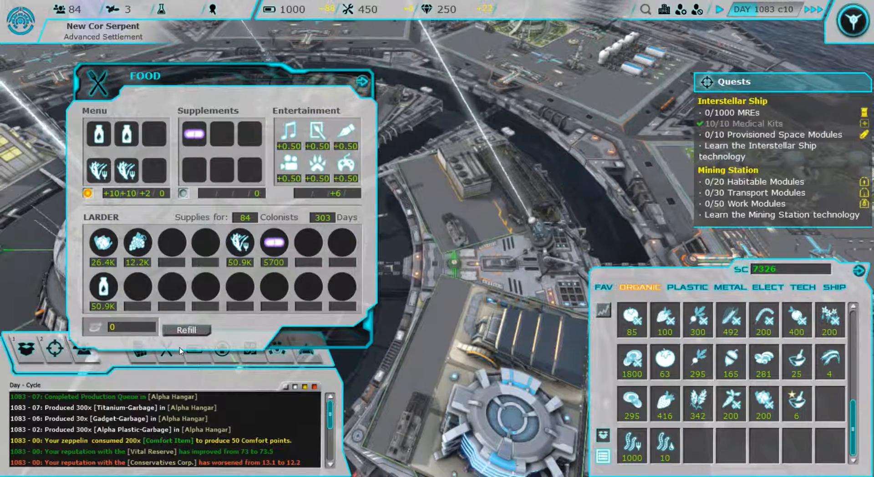
{"action": "mouse_move", "coordinate": [463, 377]}
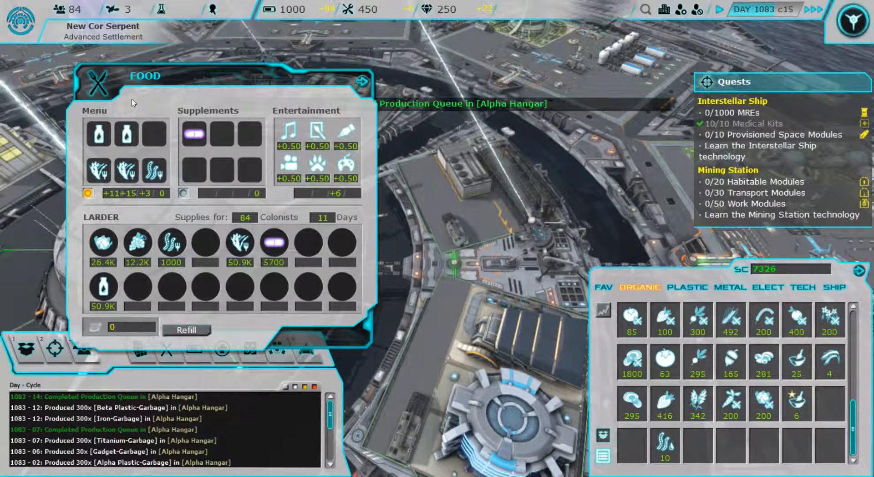
{"action": "left_click", "coordinate": [364, 81]}
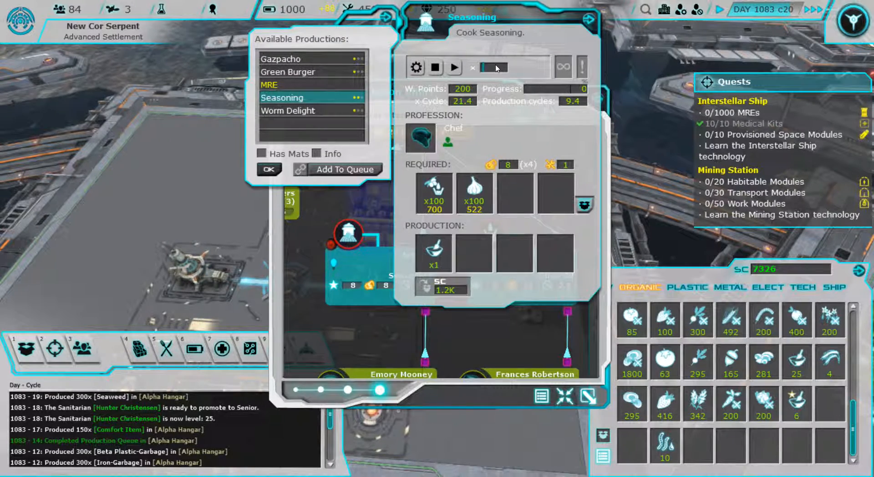
Run three Seasoning cycles, check Garlic Farming, and open the Prefab Factory chart
{"action": "left_click", "coordinate": [453, 67]}
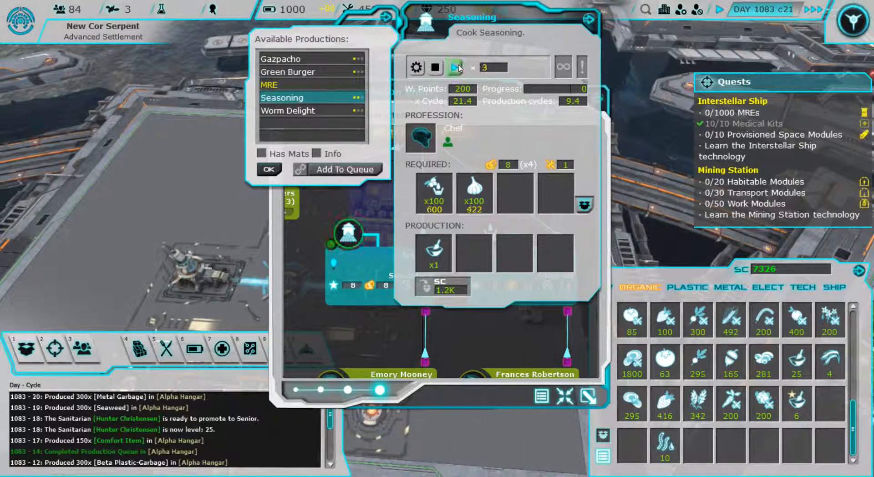
{"action": "left_click", "coordinate": [457, 67]}
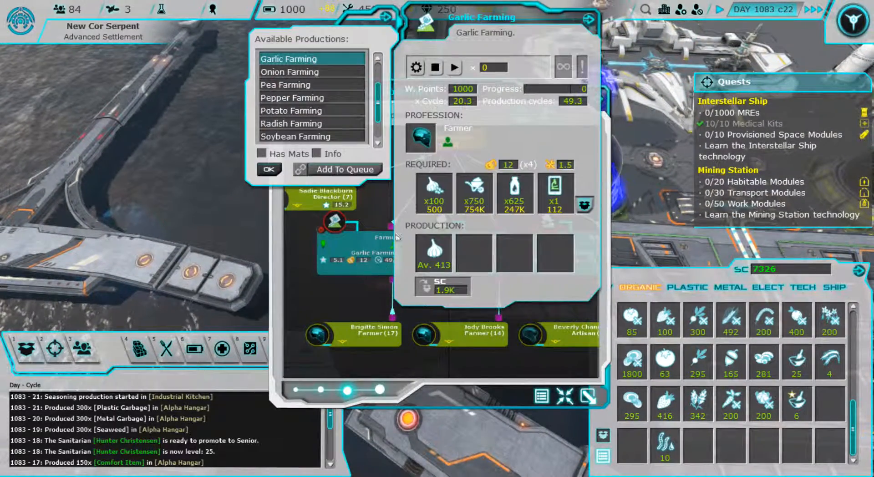
{"action": "left_click", "coordinate": [454, 67]}
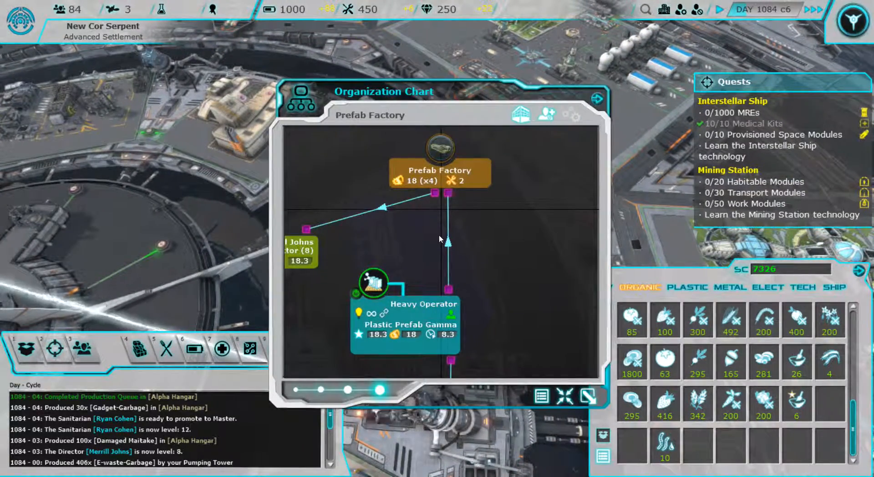
Open the Plastic Prefab Gamma job, queued behind Plastic Prefab Beta at the Prefab Factory
{"action": "left_click", "coordinate": [374, 284]}
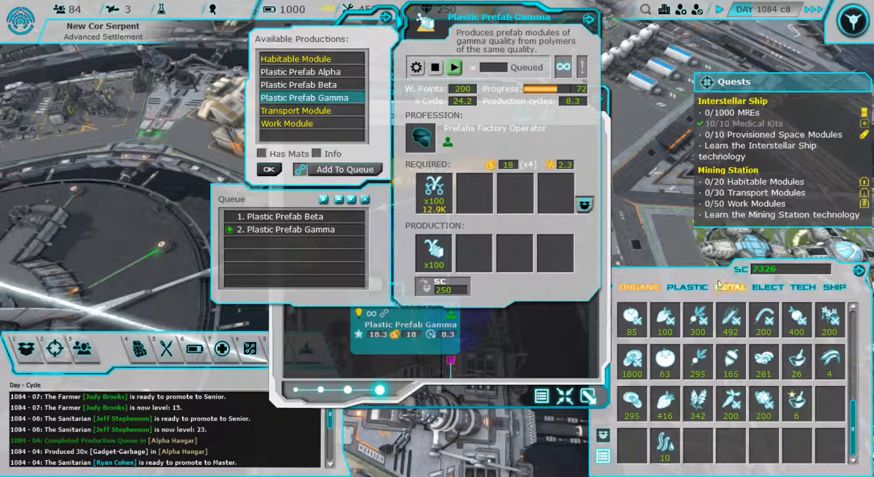
{"action": "mouse_move", "coordinate": [688, 287]}
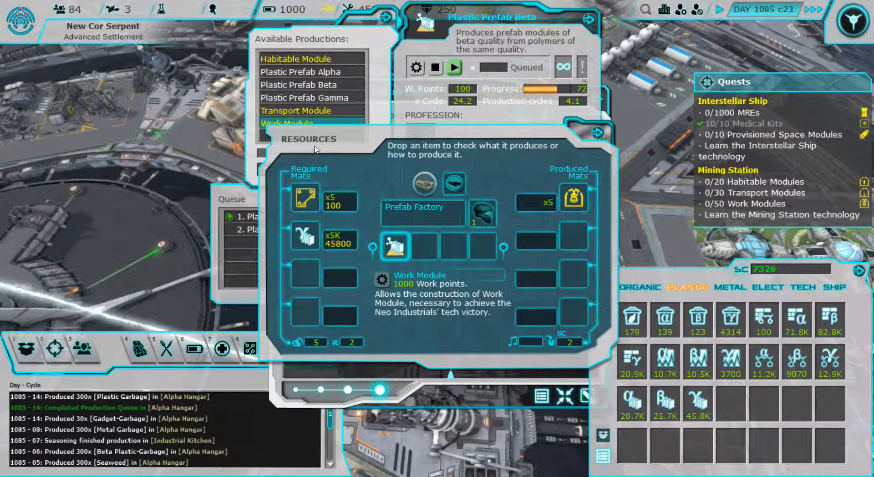
Select the running Plastic Prefab Beta job and look up the Transport Module recipe
{"action": "left_click", "coordinate": [303, 98]}
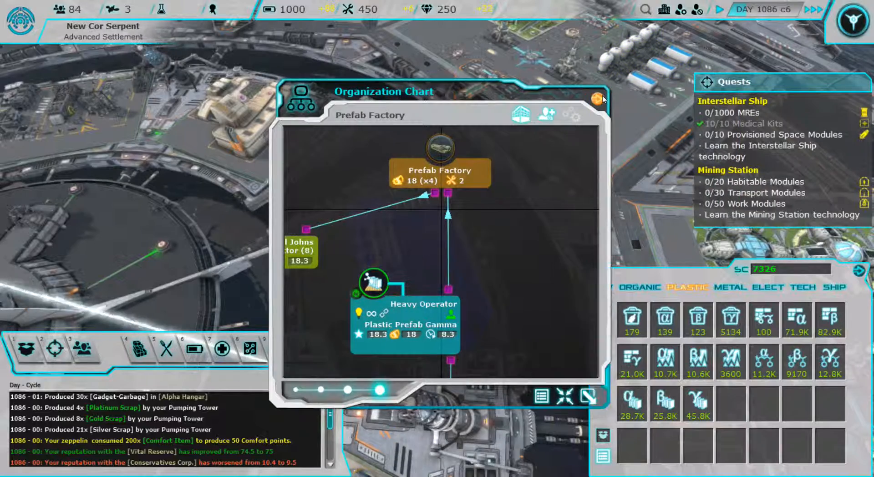
{"action": "left_click", "coordinate": [599, 96]}
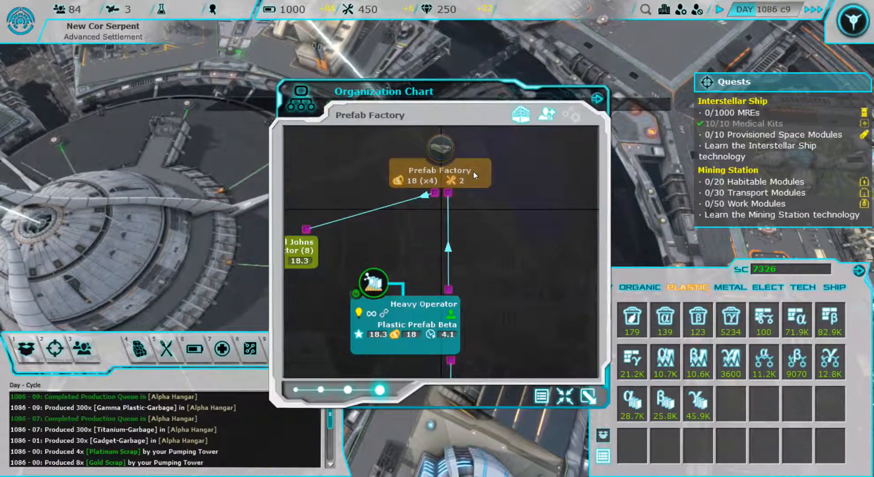
{"action": "left_click", "coordinate": [371, 284]}
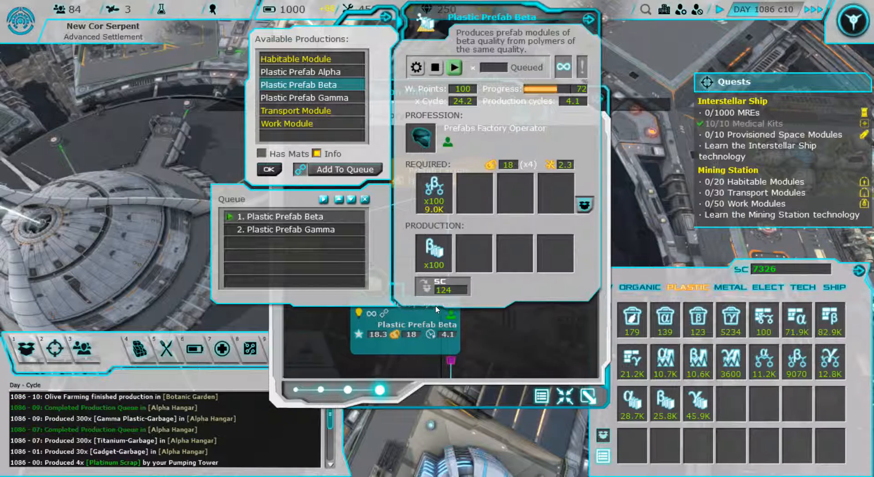
{"action": "left_click", "coordinate": [296, 110]}
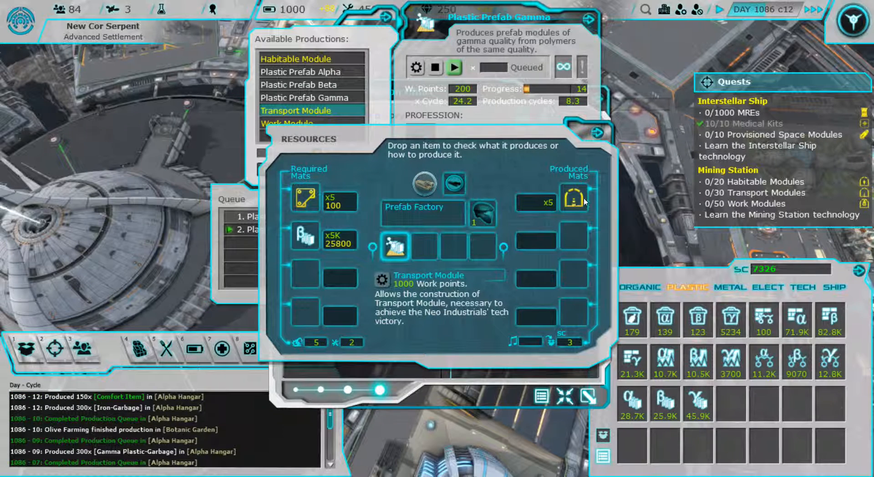
{"action": "mouse_move", "coordinate": [574, 200]}
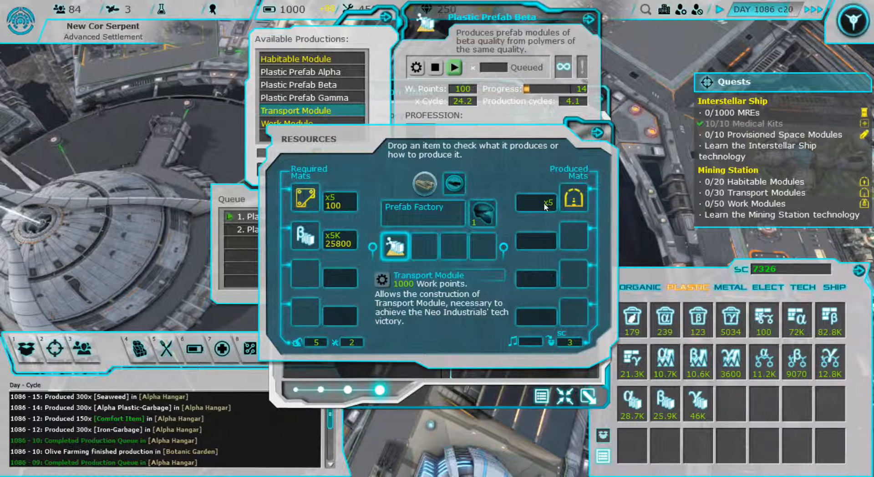
{"action": "mouse_move", "coordinate": [549, 203]}
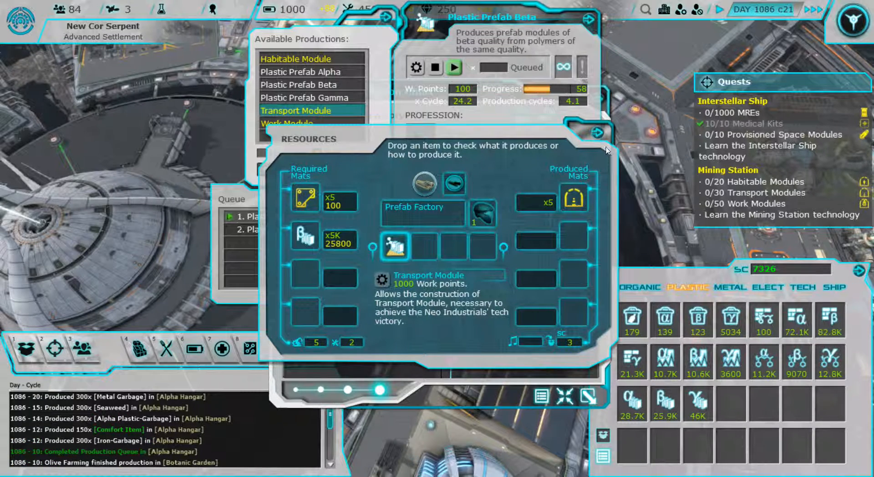
Close the recipe and production windows to return to the settlement view
{"action": "left_click", "coordinate": [598, 132]}
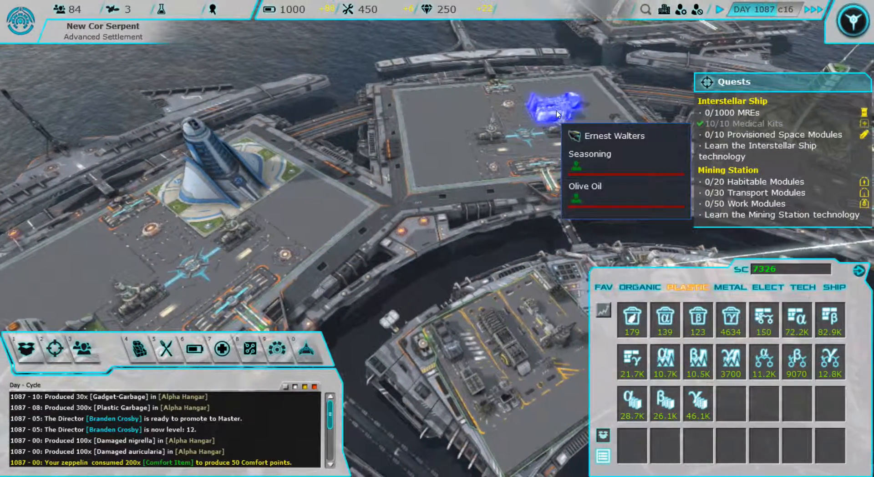
Show the ORGANIC stockpile and open the Industrial Kitchen chart (Seasoning, Olive Oil jobs)
{"action": "left_click", "coordinate": [557, 108]}
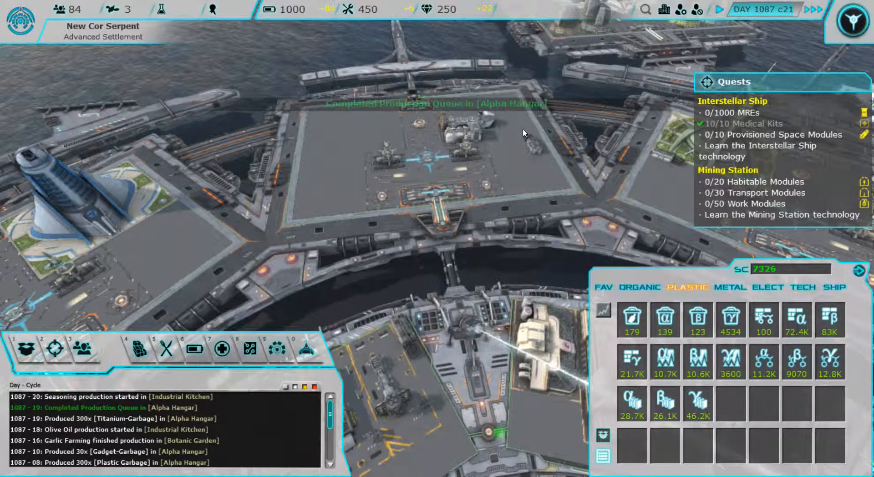
{"action": "left_click", "coordinate": [640, 287]}
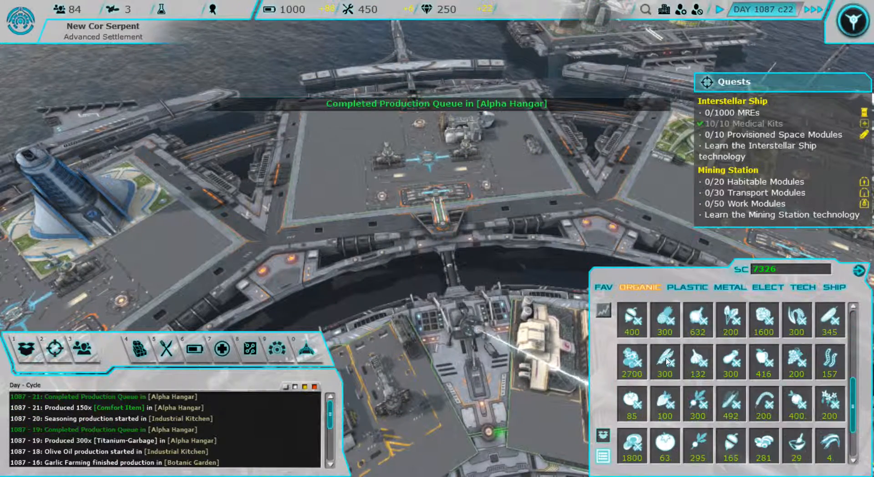
{"action": "scroll", "scroll_direction": "down", "scroll_amount": 3}
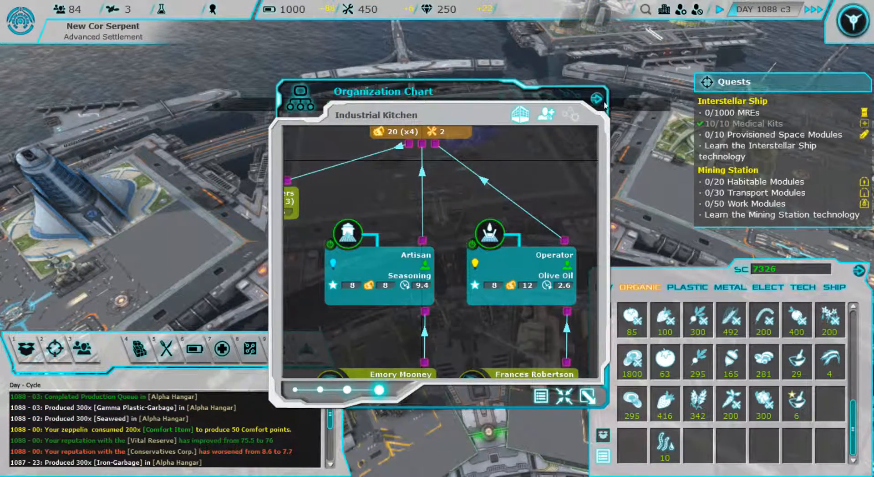
{"action": "left_click", "coordinate": [598, 99]}
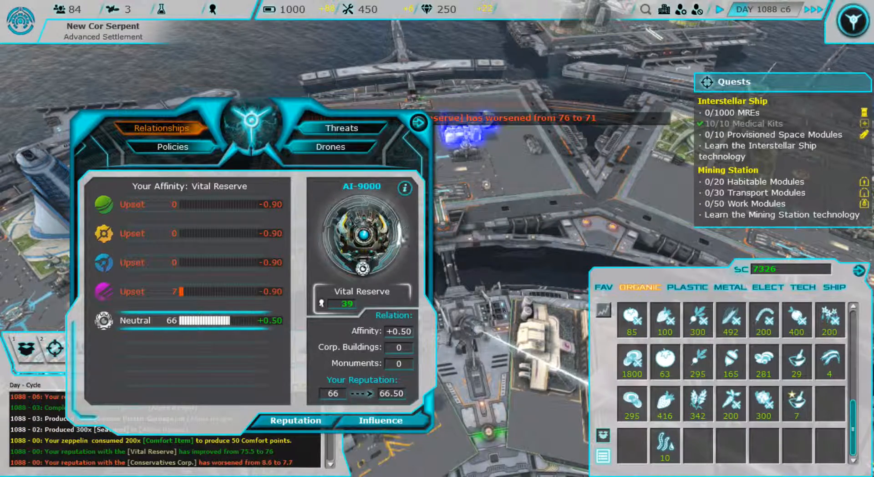
{"action": "left_click", "coordinate": [797, 287]}
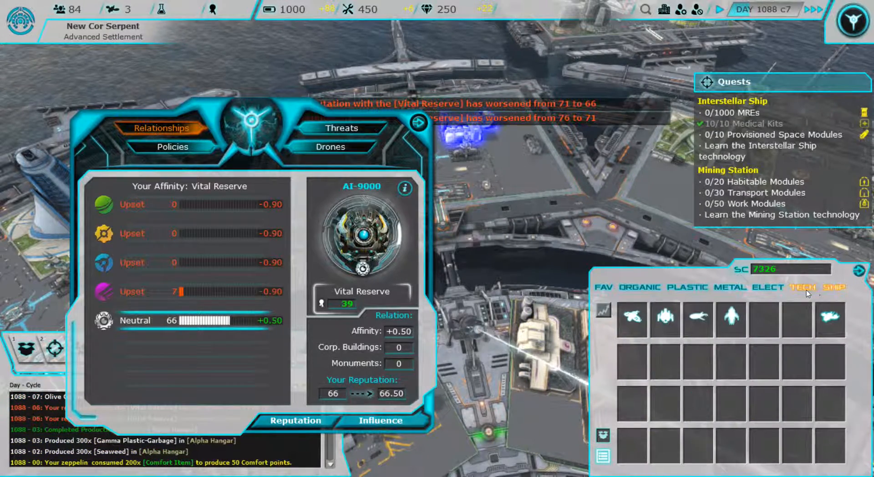